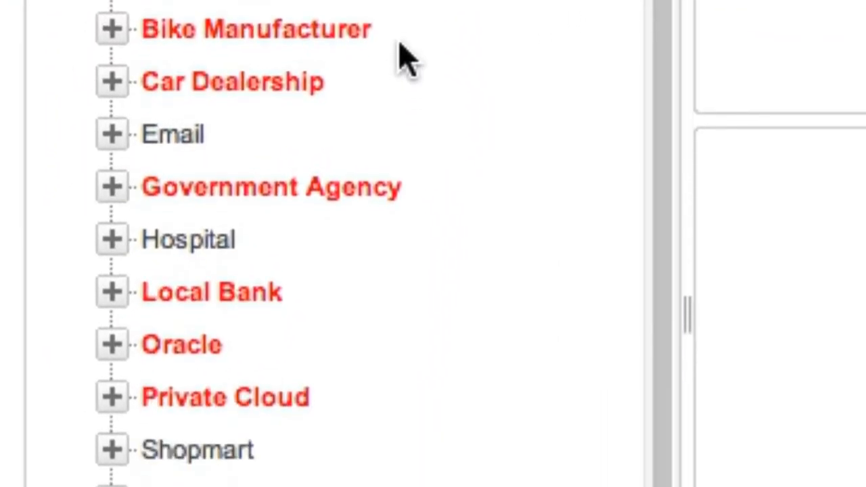
Step: Scroll down through the LogicMonitor customer host groups list
scroll(down, 3)
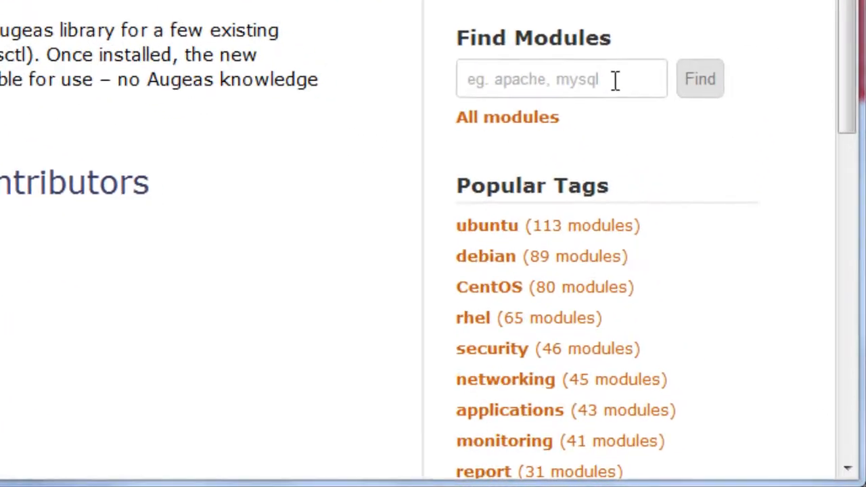
Step: Search Forge for 'logicmonitor' and view the logicmonitor/logicmonitor module's install command, description and requirements
text(logicmonitor)
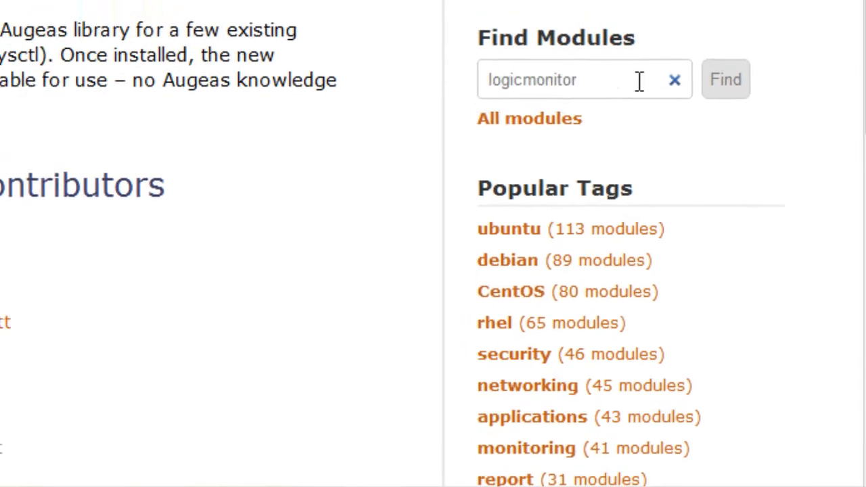
click(726, 79)
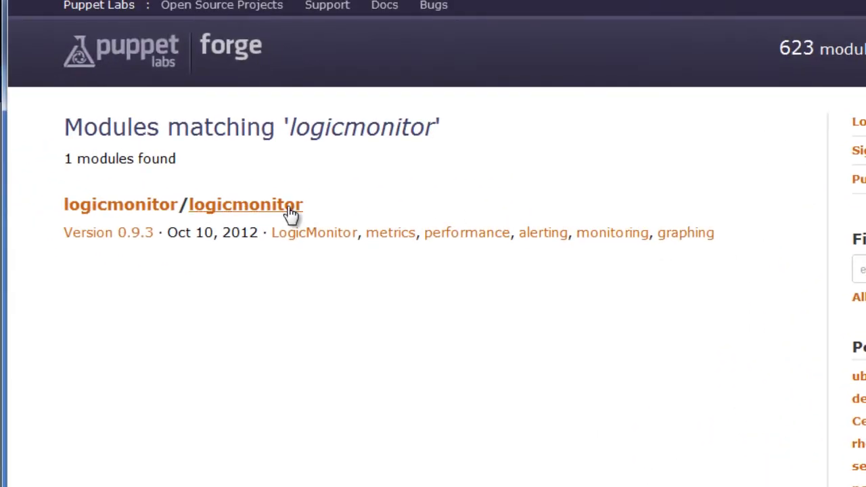
click(247, 204)
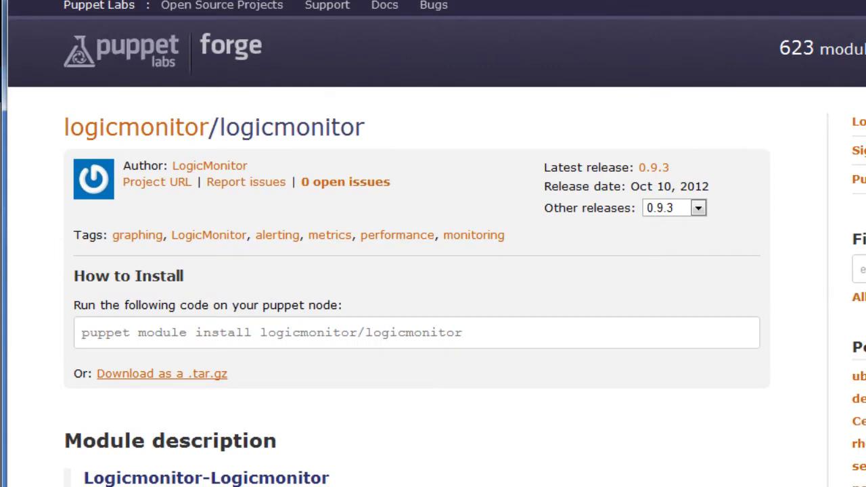
scroll(down, 3)
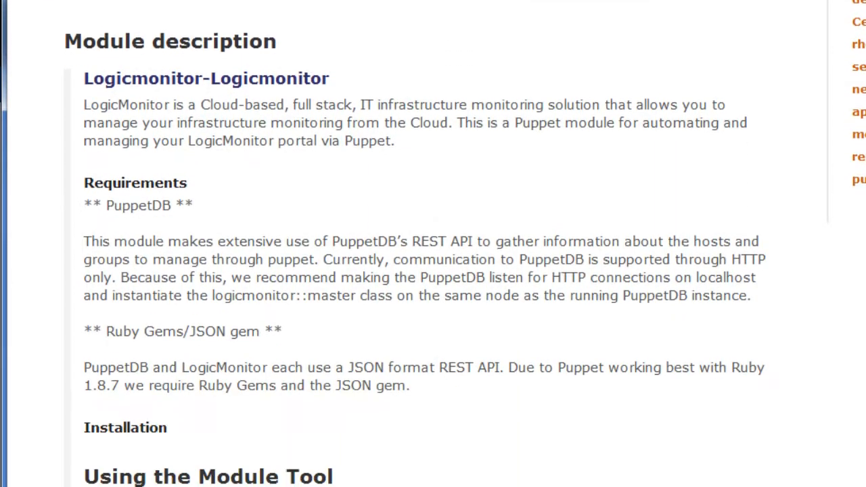
scroll(down, 3)
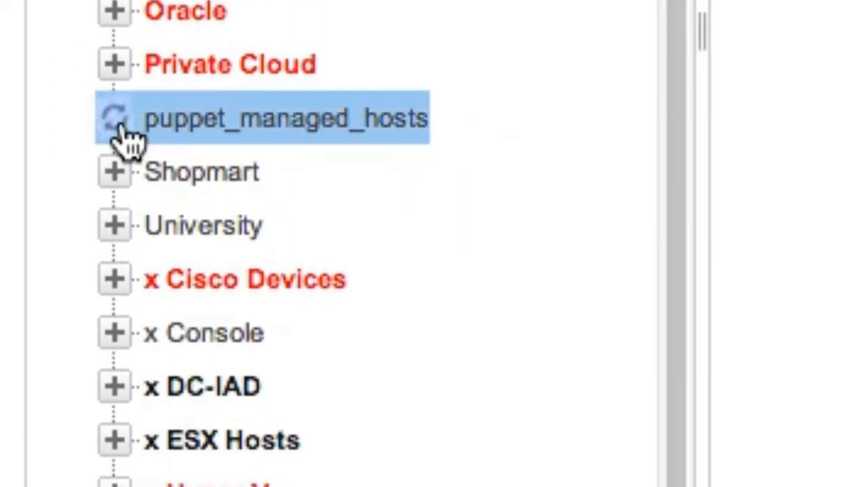
Step: Expand puppet_managed_hosts and webservers, then show Puppet-Node2's System properties and groups
click(116, 120)
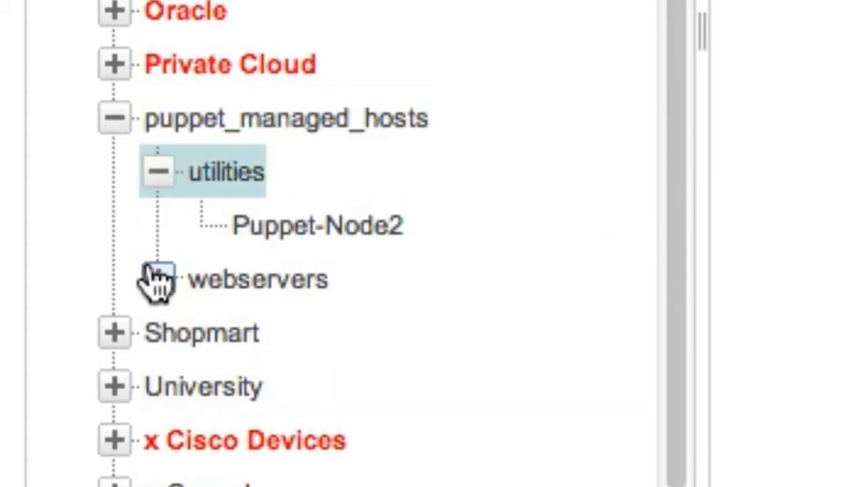
click(158, 279)
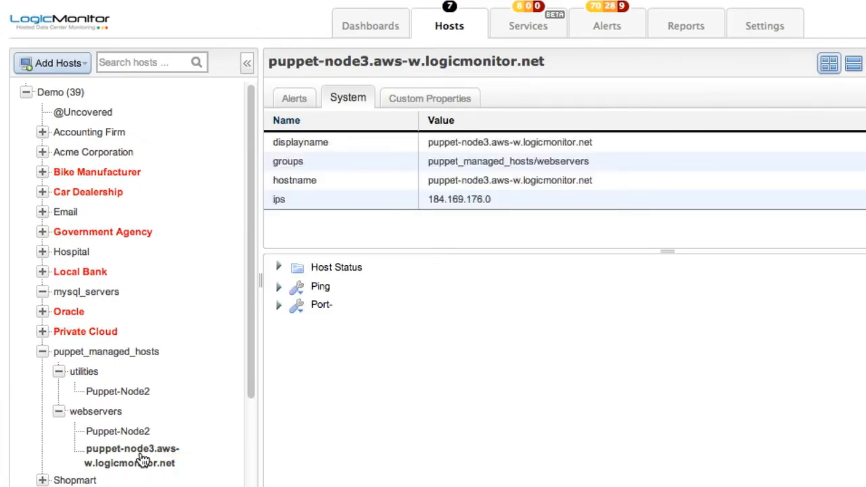
click(117, 431)
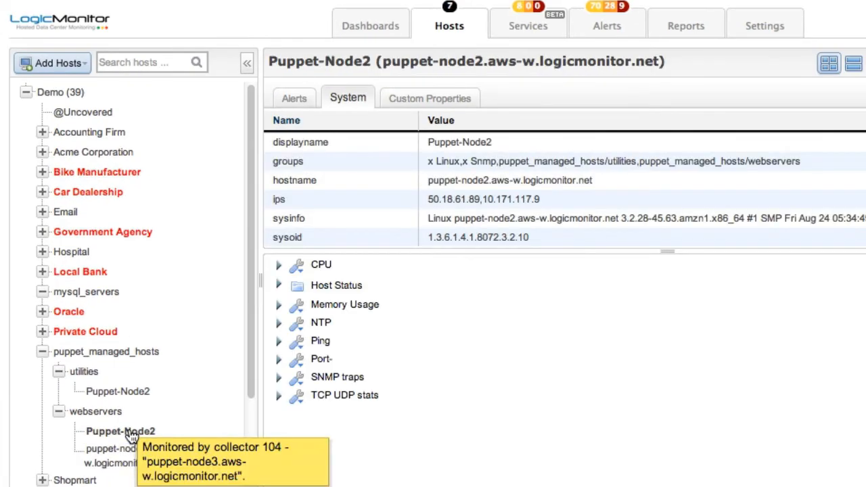
click(119, 430)
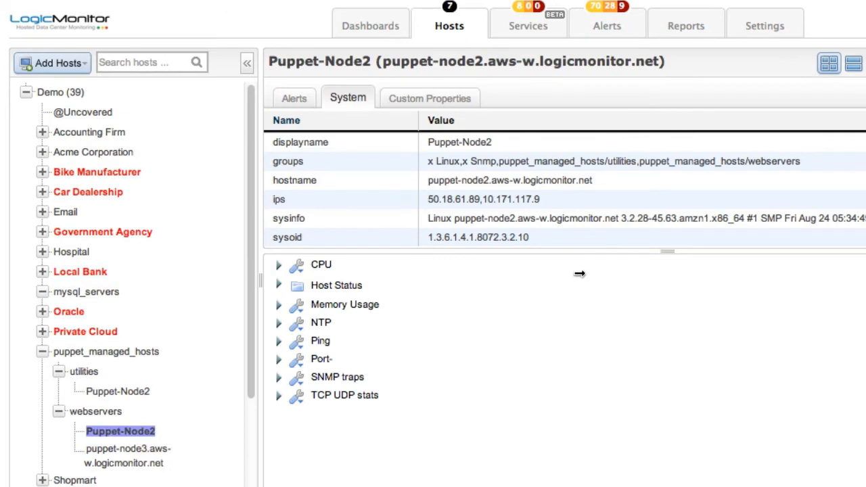